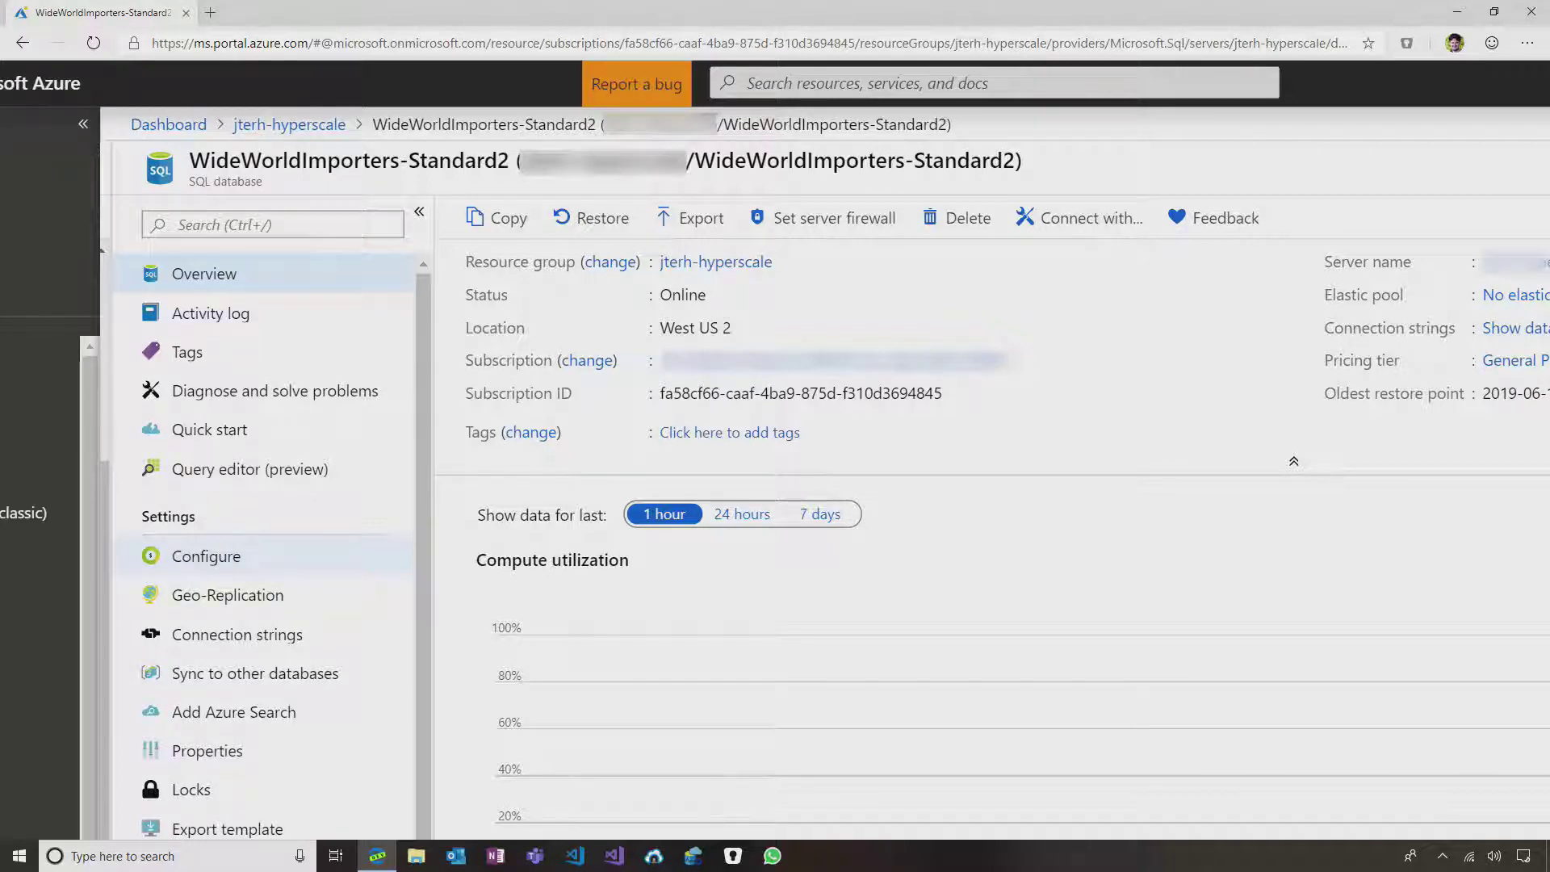
mouse_move(87, 442)
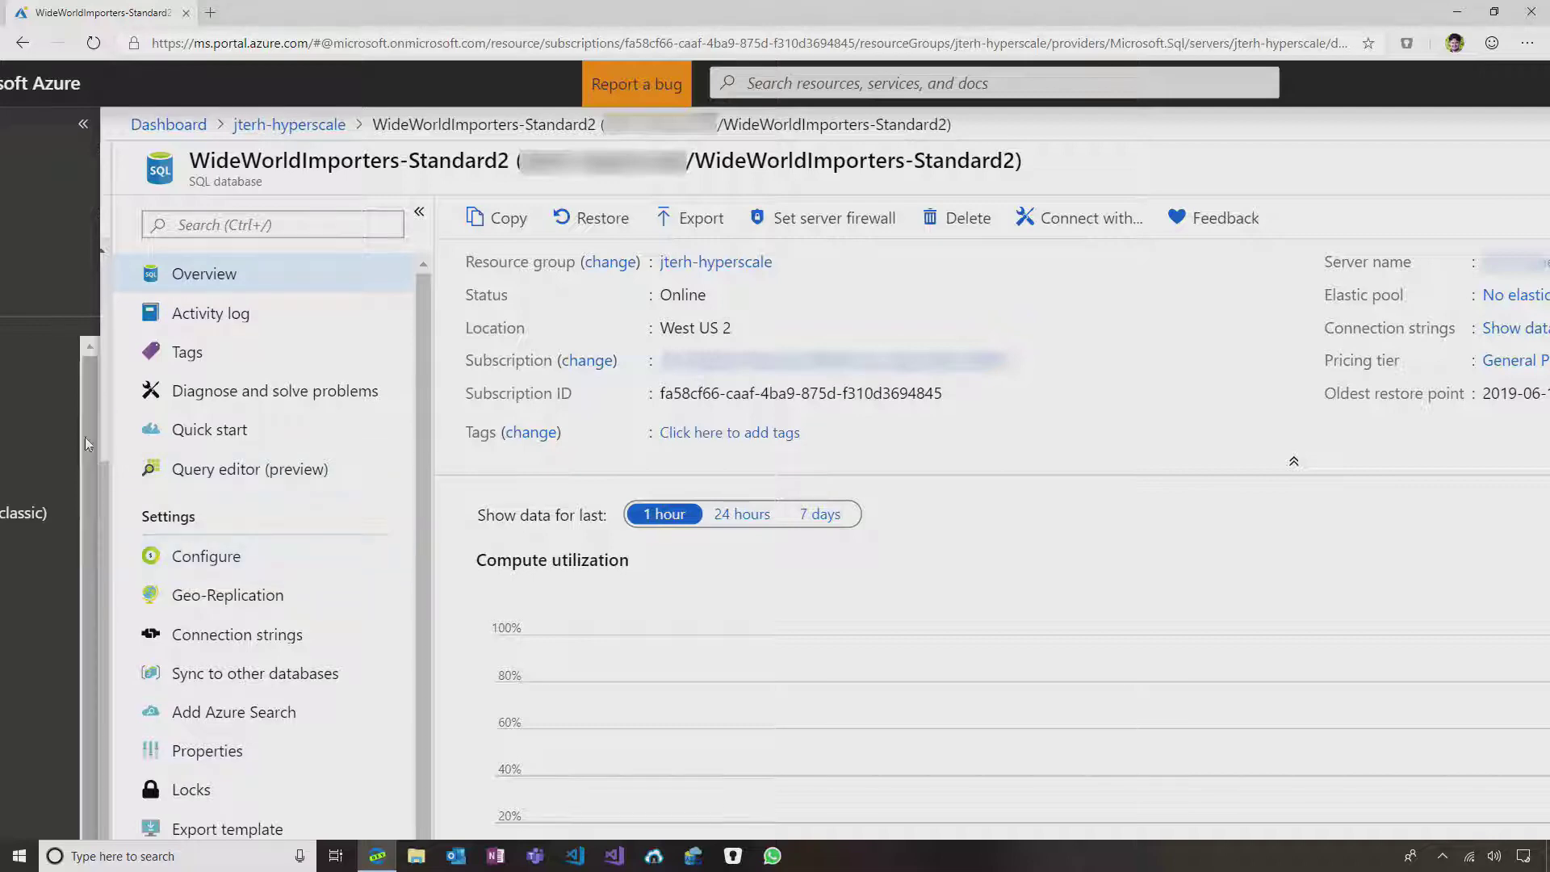
- Go to the Configure page of the WideWorldImporters-Standard2 SQL database
left_click(206, 555)
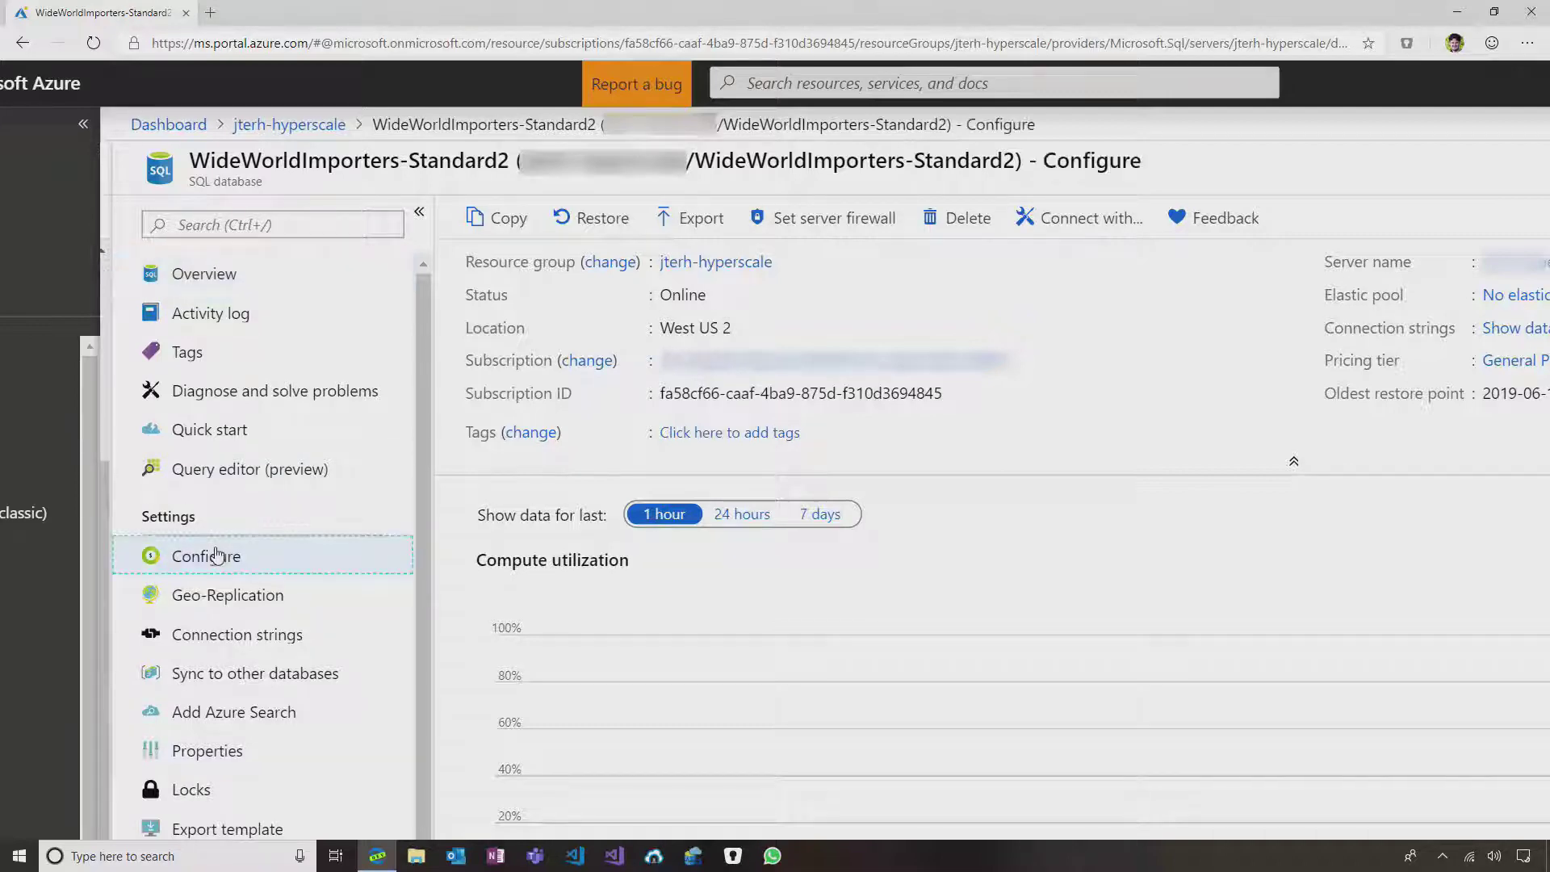
- Select the Hyperscale service tier card for the database
left_click(206, 555)
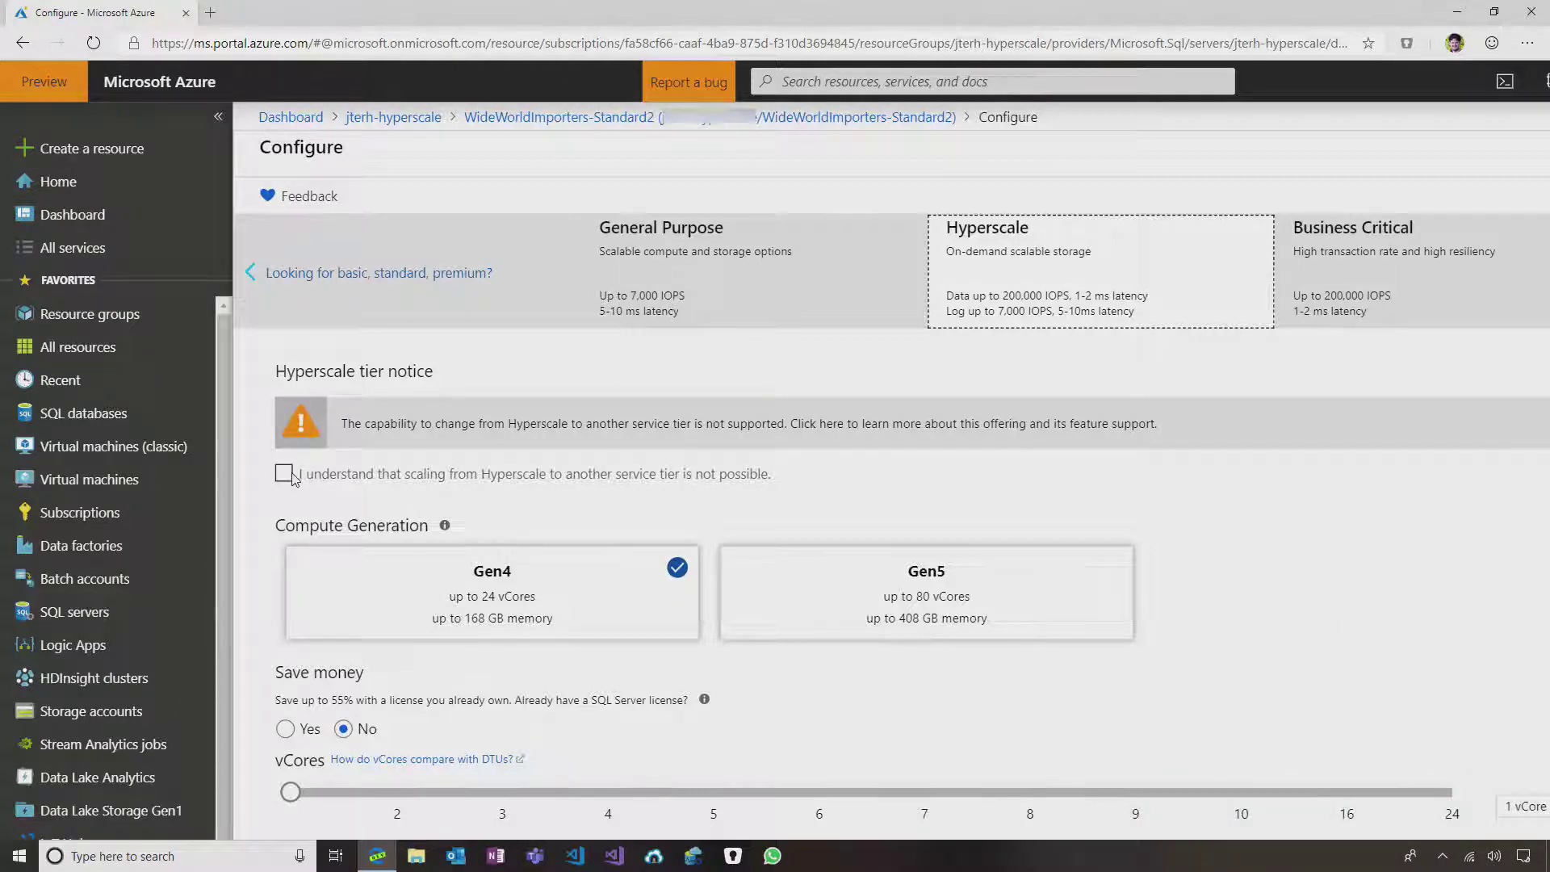
- Acknowledge the Hyperscale no-scale-back notice, choose Gen5 compute and raise vCores to 6
left_click(285, 474)
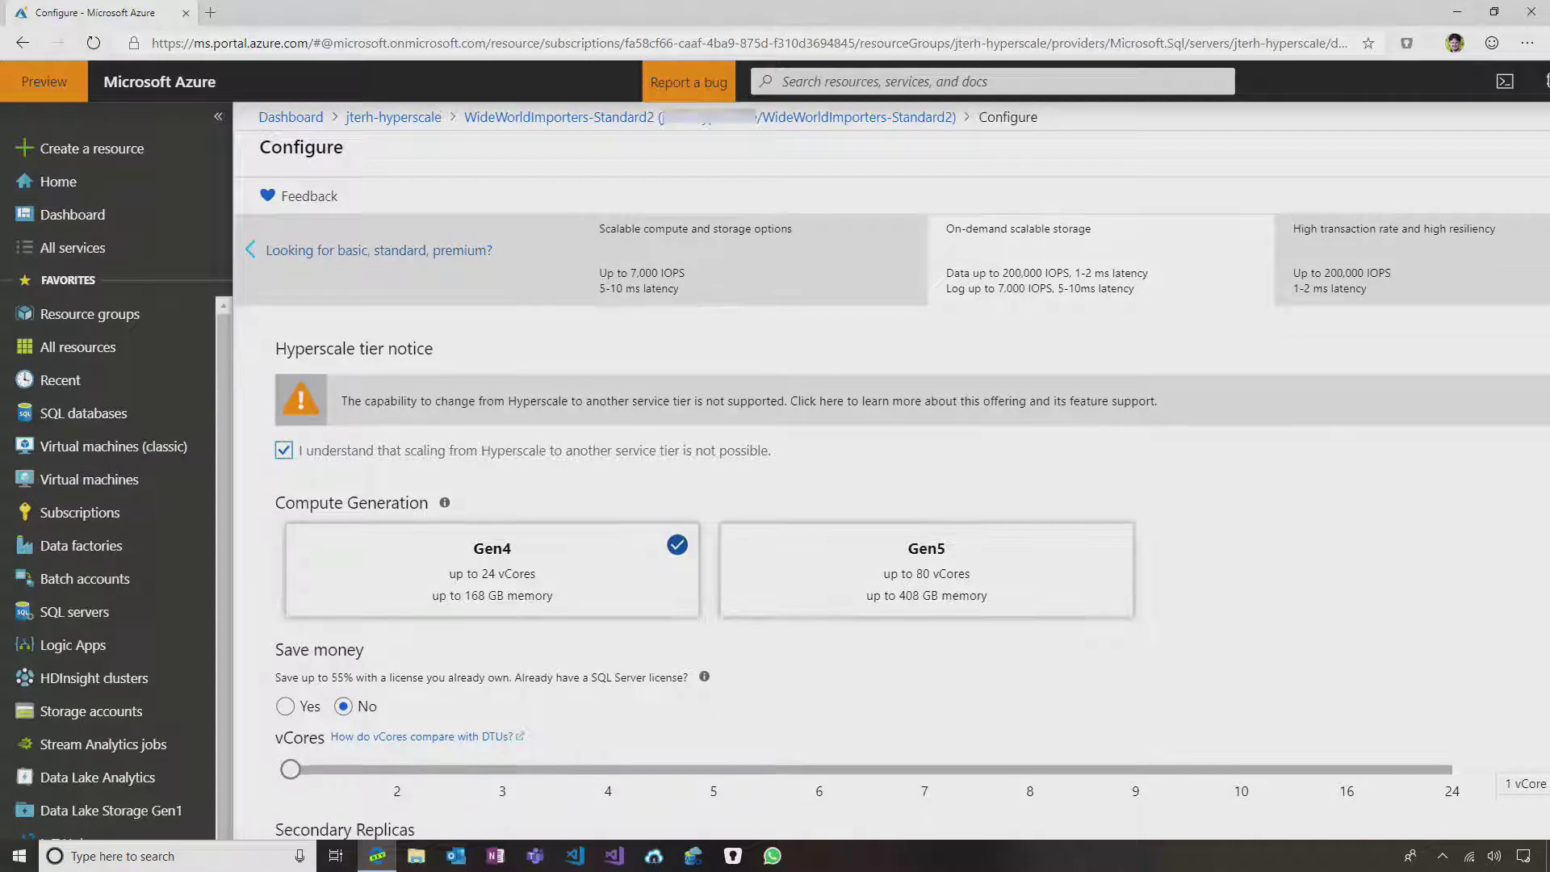
scroll("down", 3)
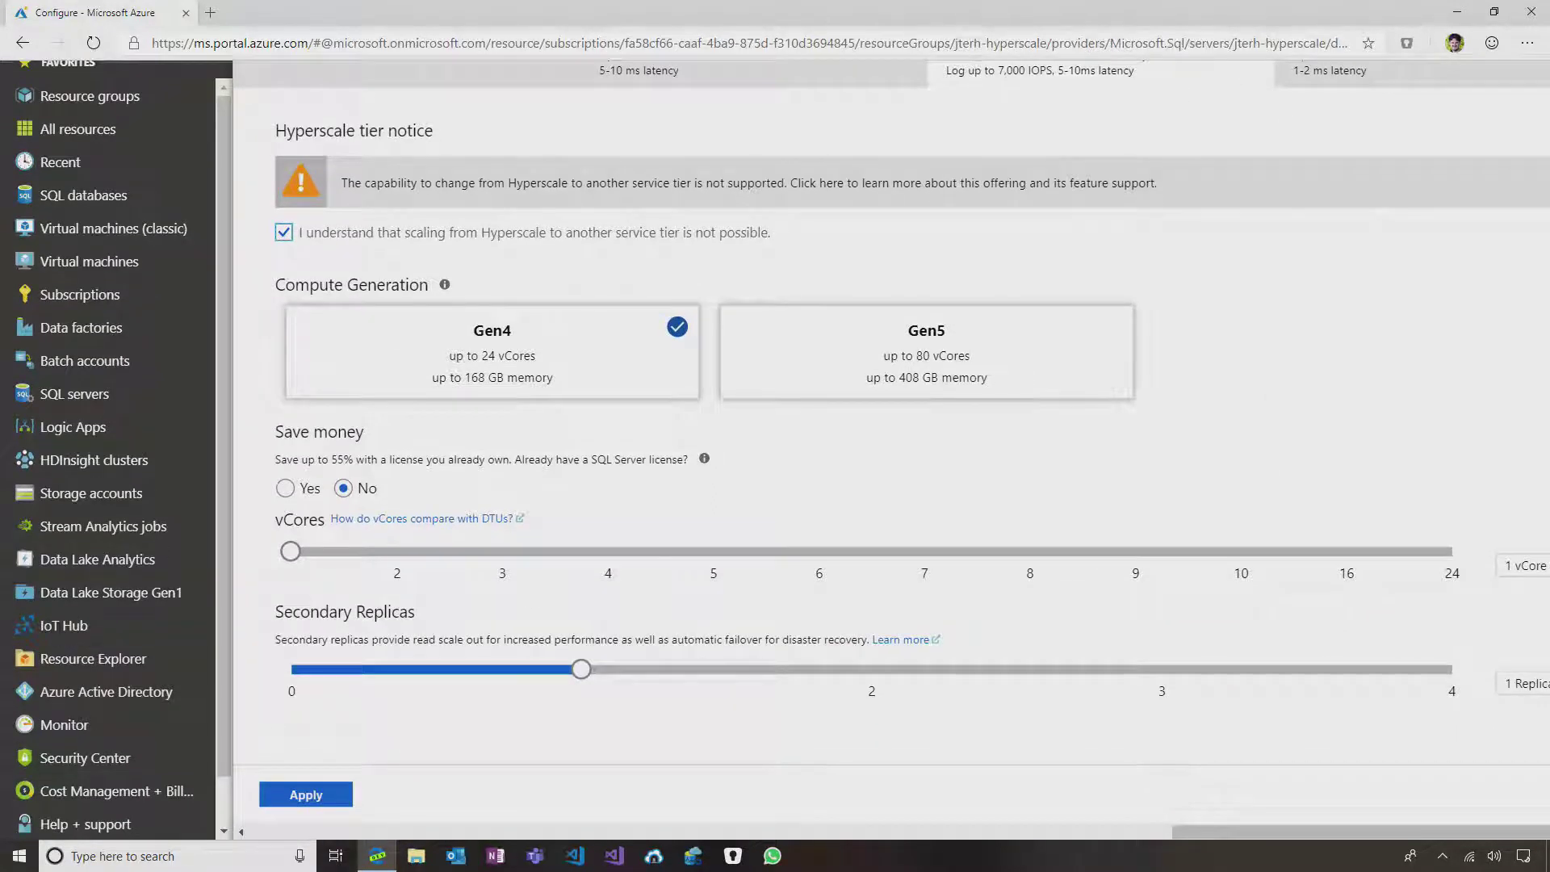
left_click(925, 351)
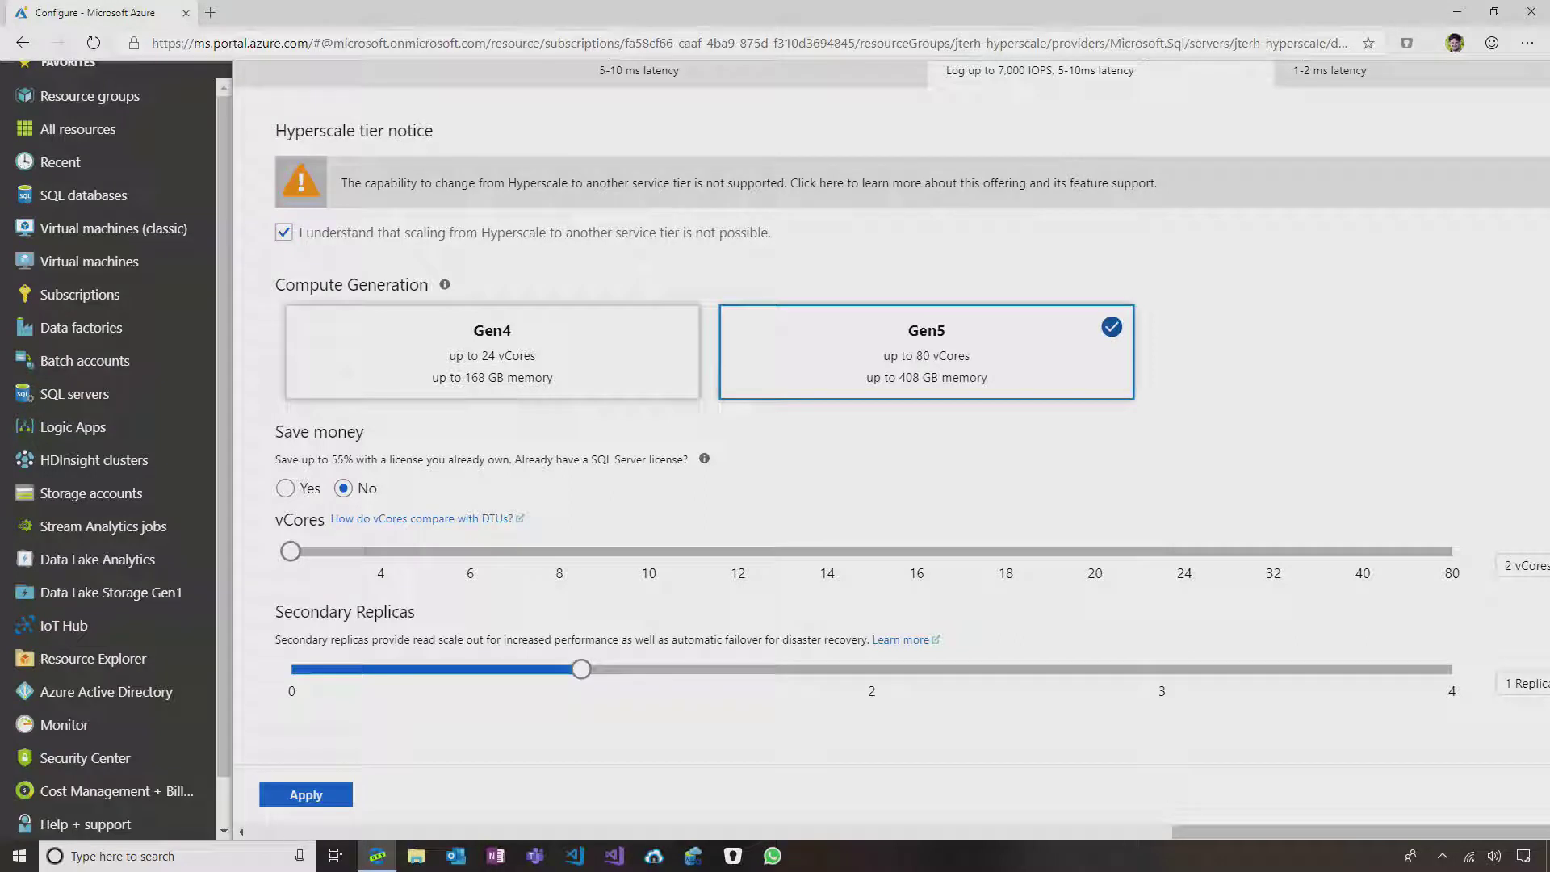
left_click_drag(291, 551, 470, 551)
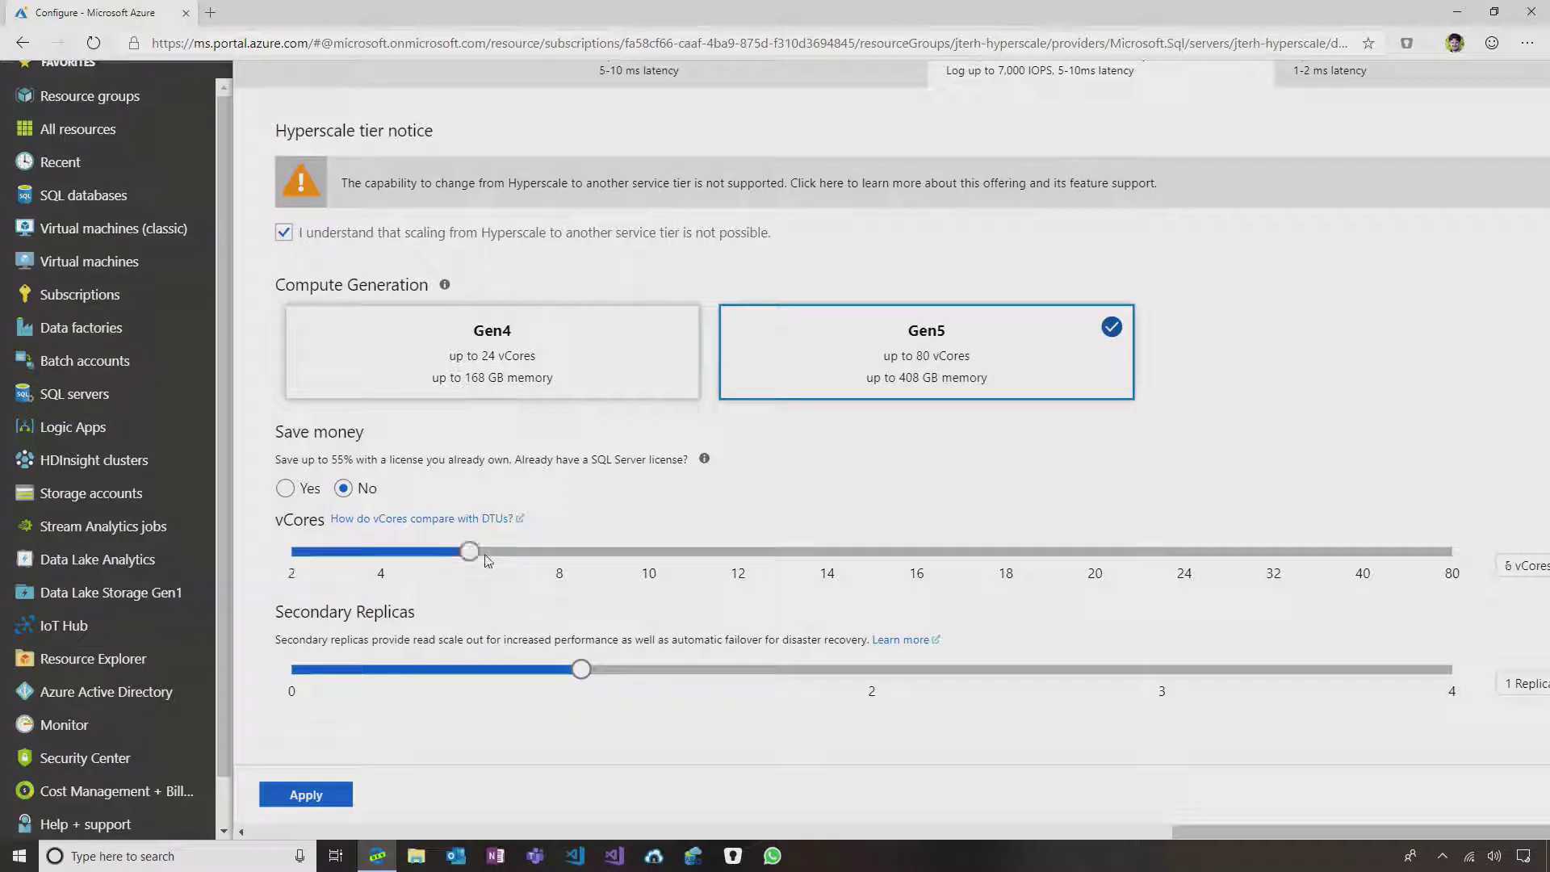